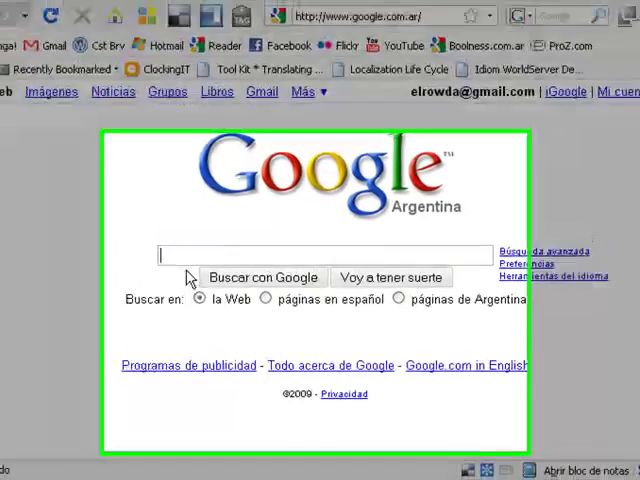
Search Google for 'apsic xbench' and browse to the ApSIC Xbench product page.
type("apsic")
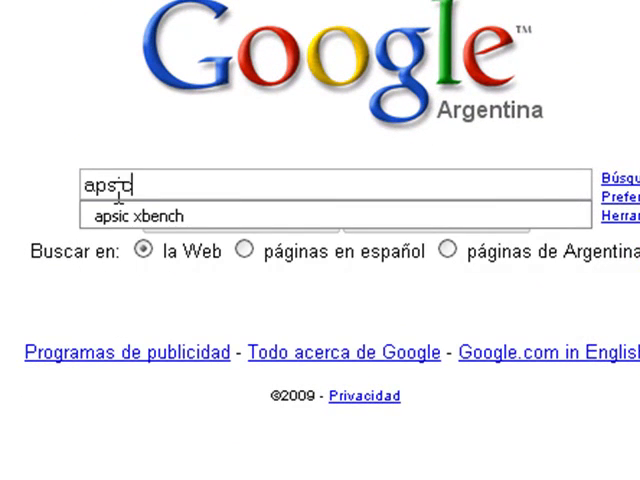
type("xbench")
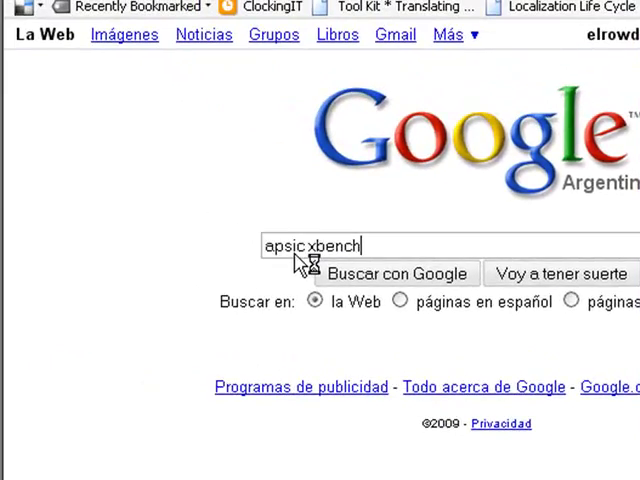
left_click(398, 273)
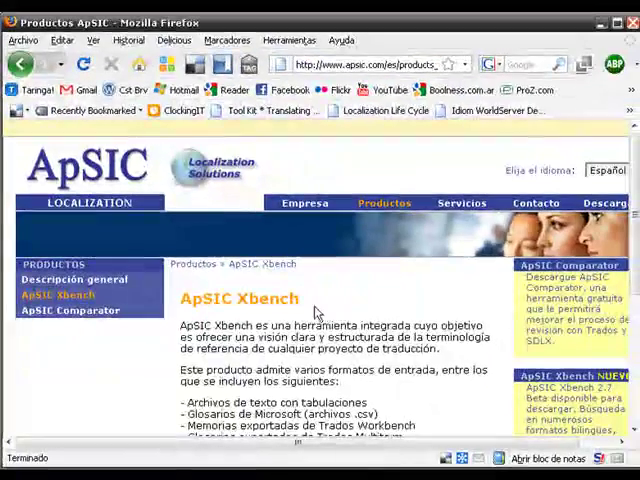
scroll("down", 3)
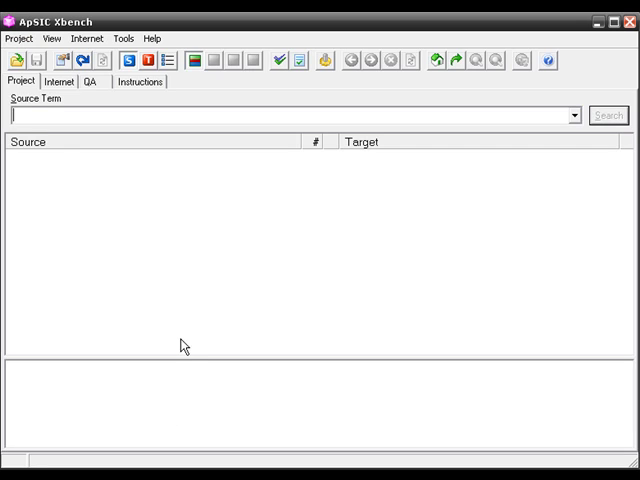
mouse_move(24, 198)
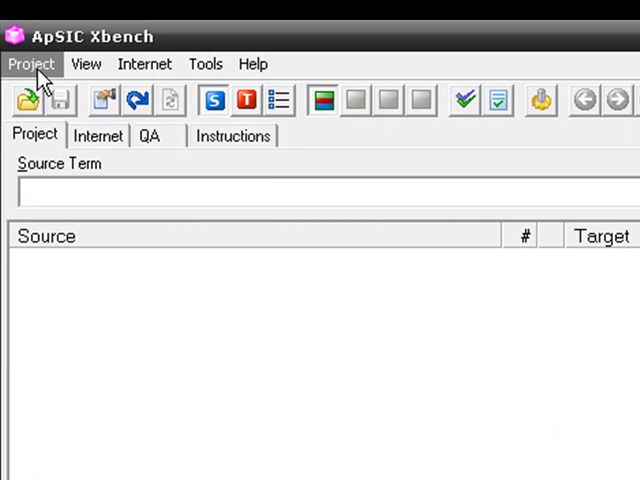
Open Project Properties from the Project menu.
left_click(31, 63)
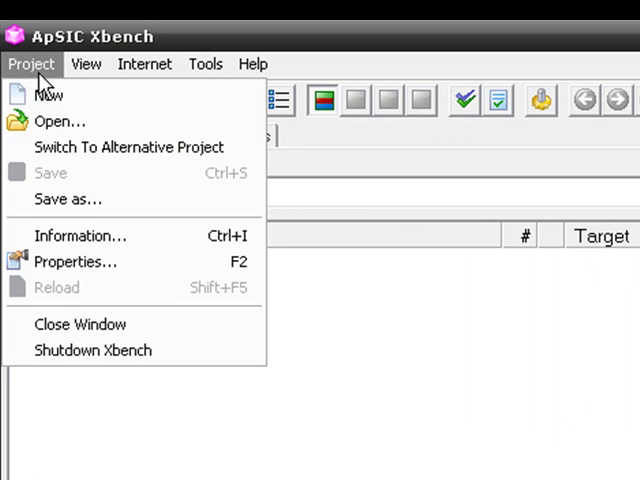
left_click(47, 93)
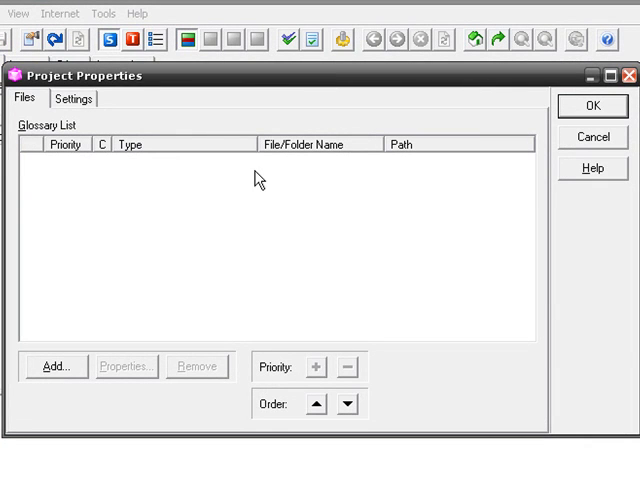
mouse_move(125, 213)
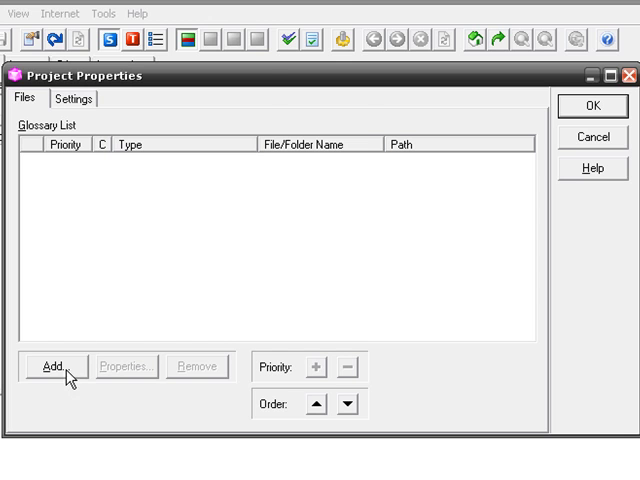
Add 'exported segments READY for QA.txt' as a tab-delimited text file and reach its properties.
left_click(55, 366)
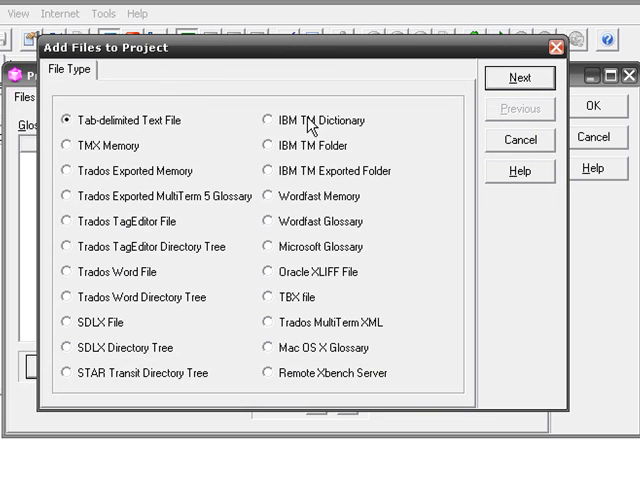
mouse_move(85, 135)
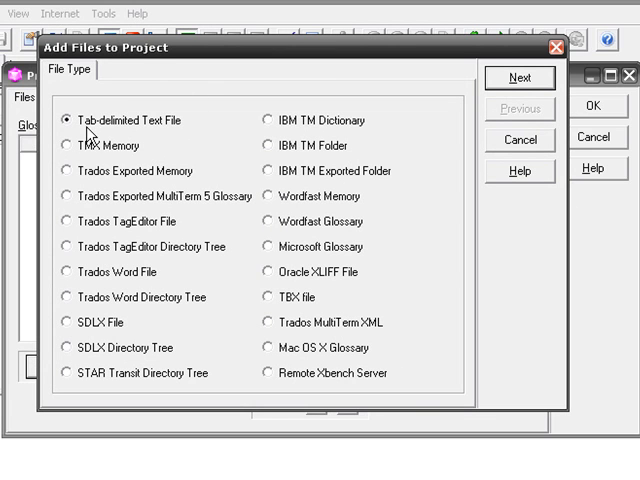
mouse_move(345, 165)
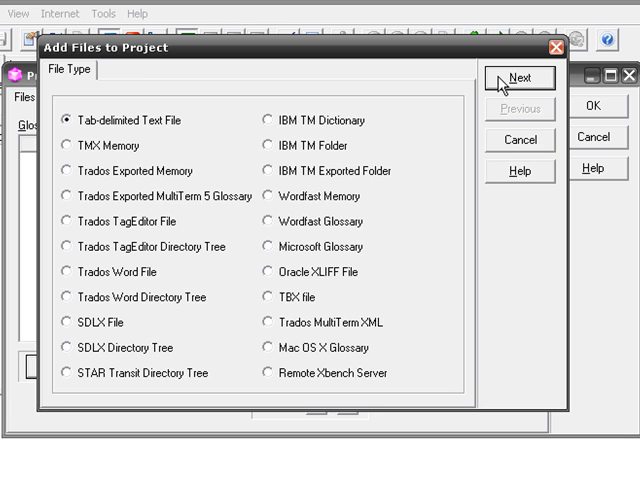
left_click(519, 77)
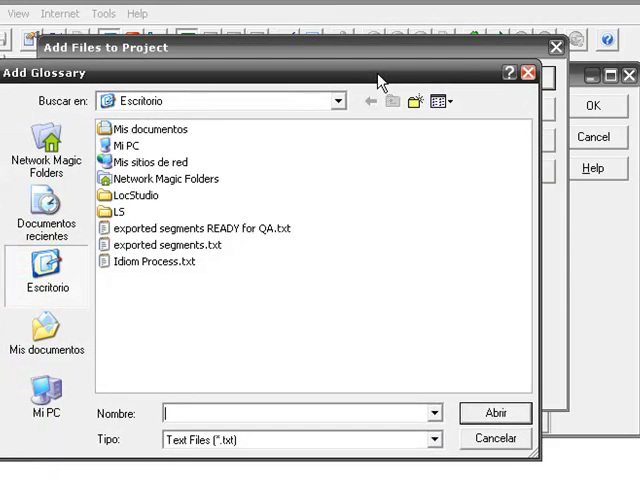
mouse_move(165, 245)
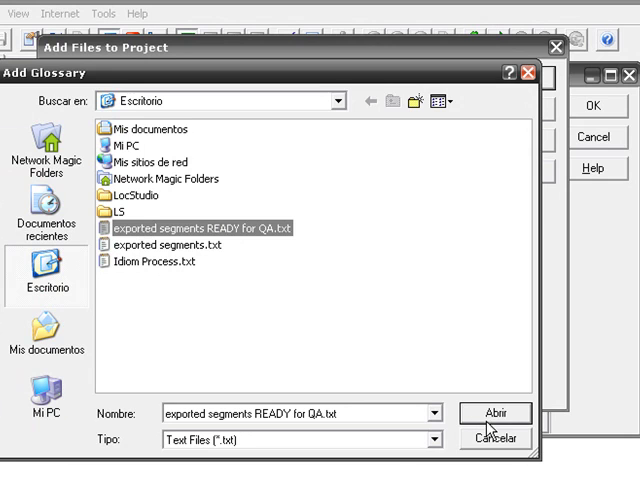
left_click(495, 413)
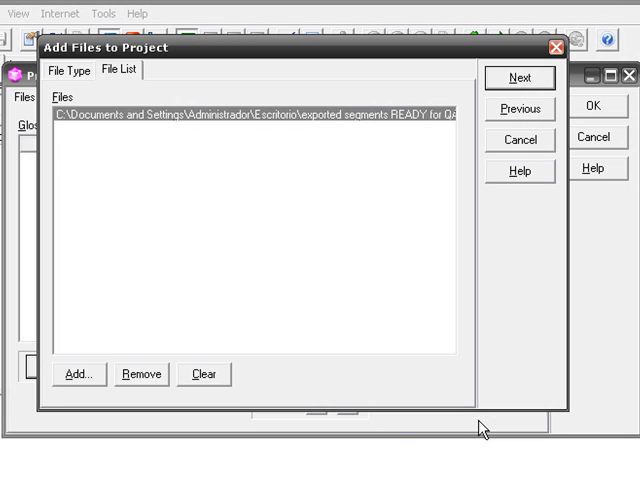
mouse_move(519, 139)
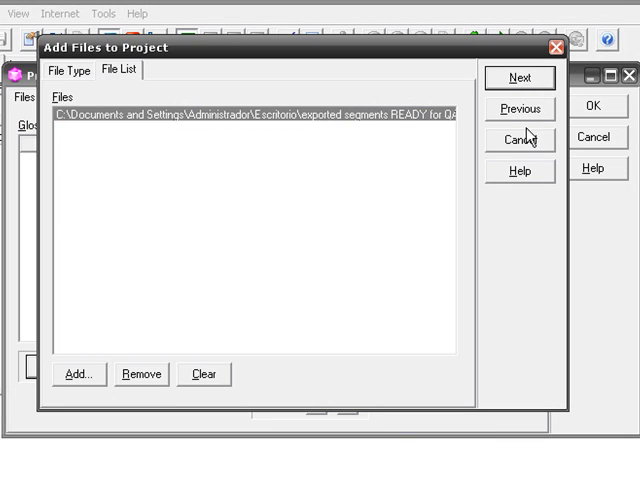
left_click(519, 77)
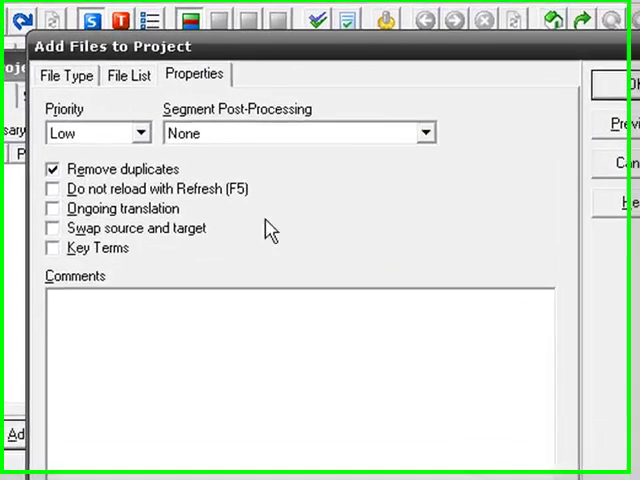
Mark the READY for QA file as Ongoing translation and confirm both dialogs.
left_click(52, 212)
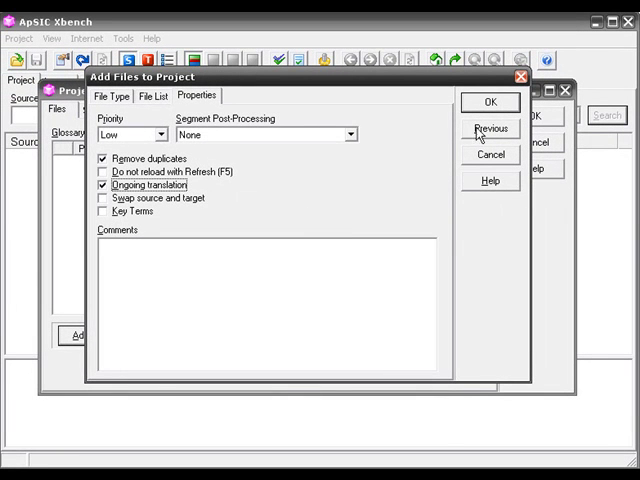
left_click(489, 102)
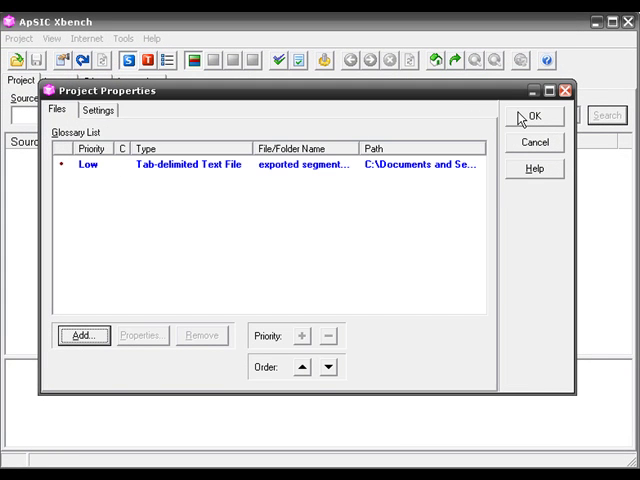
left_click(538, 116)
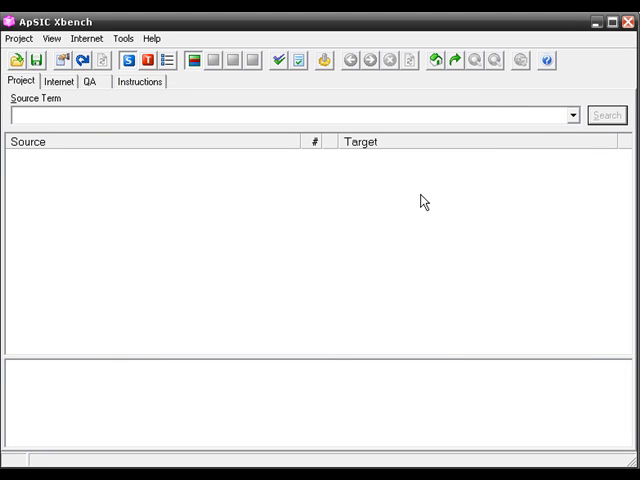
mouse_move(386, 198)
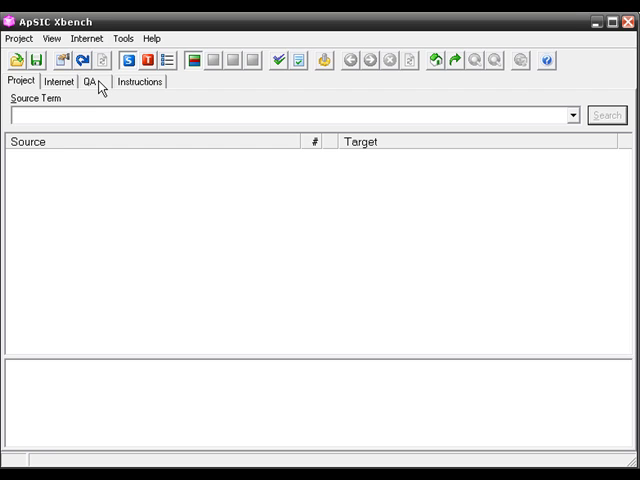
Enable Target same as Source among the Basic QA checks, then view the Content checks.
left_click(92, 82)
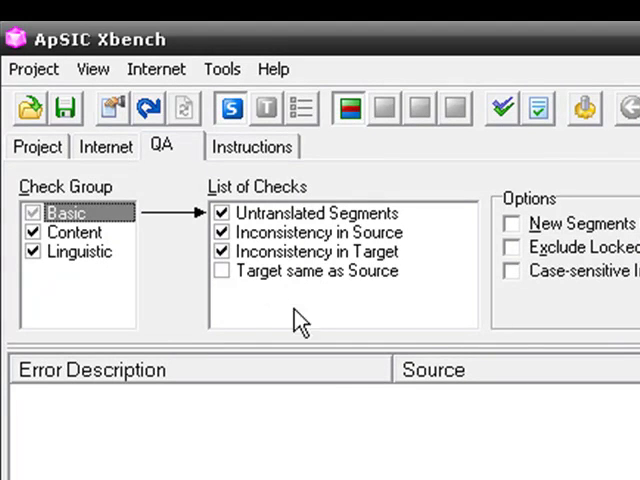
mouse_move(225, 285)
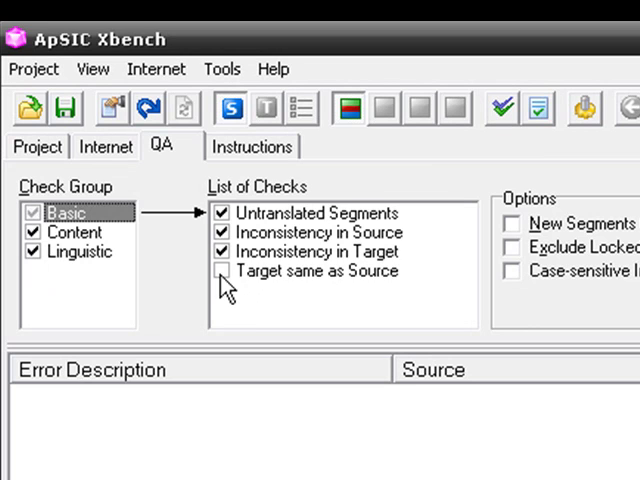
left_click(224, 270)
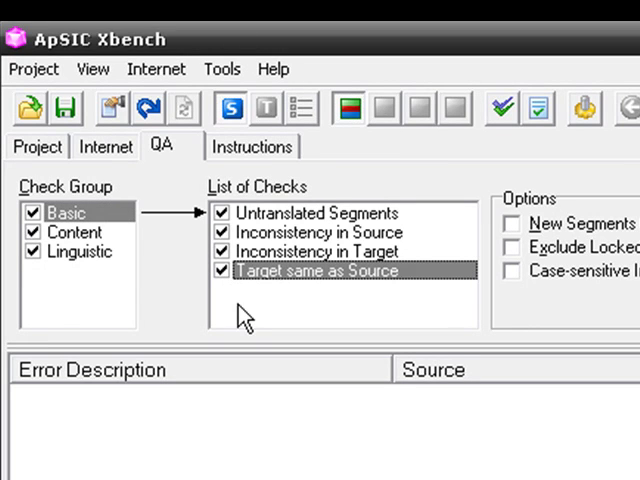
mouse_move(185, 230)
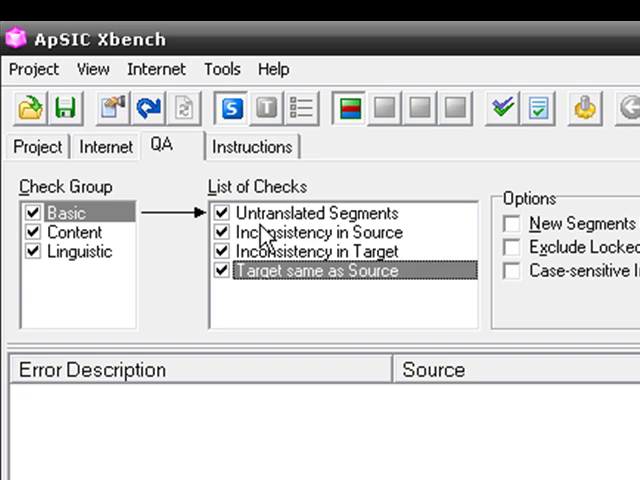
left_click(320, 212)
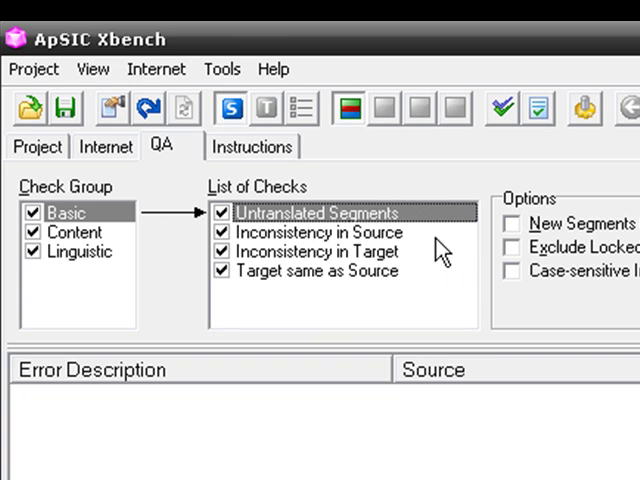
left_click(315, 231)
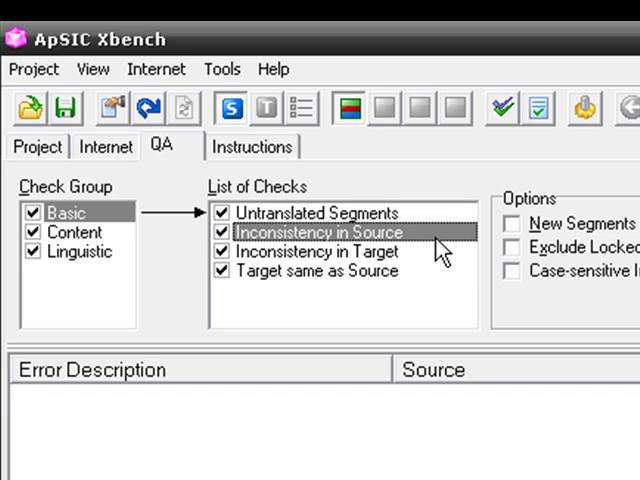
left_click(316, 251)
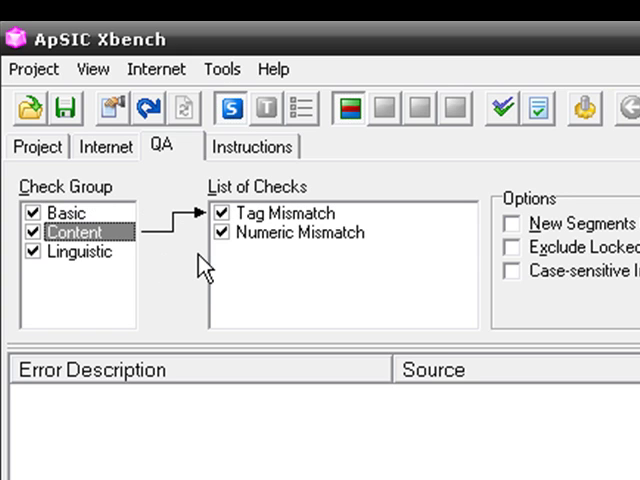
Review Tag and Numeric Mismatch checks, then uncheck the Linguistic check group.
left_click(290, 212)
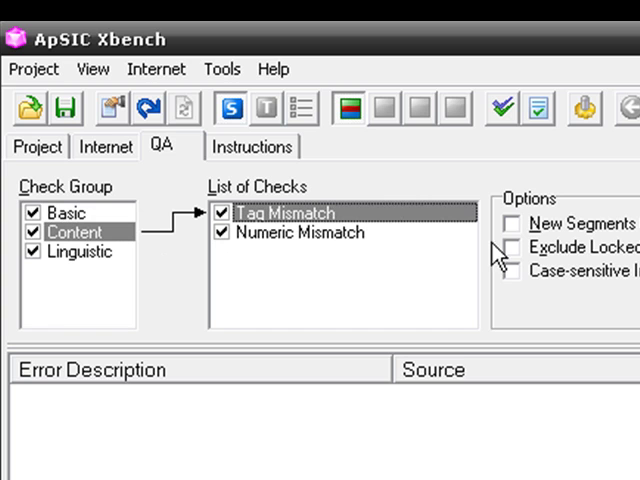
left_click(294, 232)
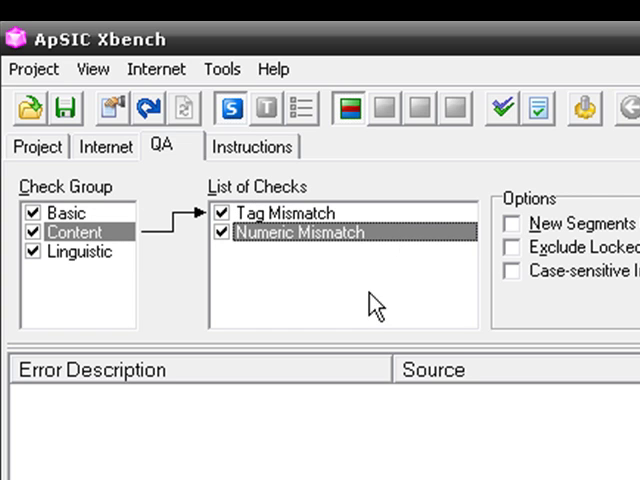
mouse_move(110, 270)
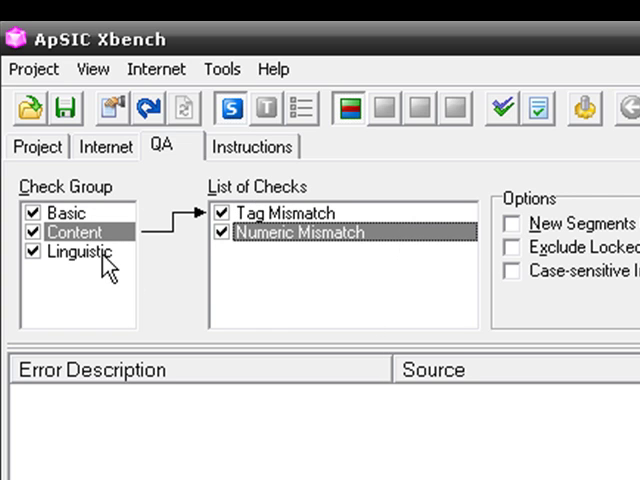
left_click(84, 252)
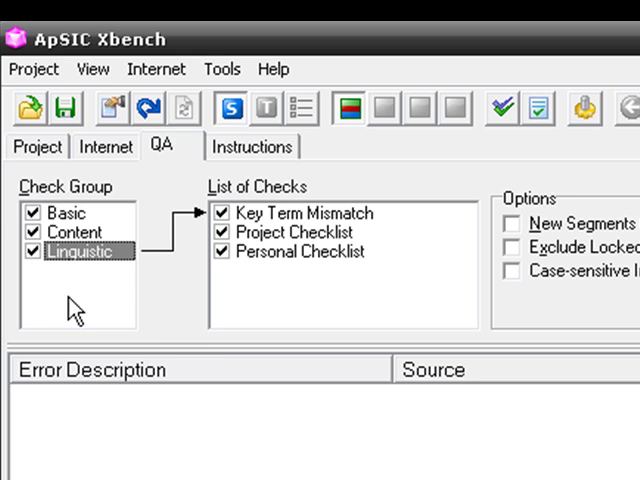
left_click(35, 249)
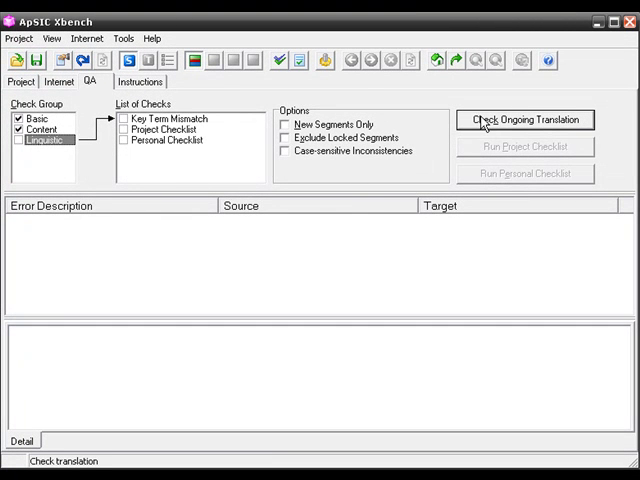
Run Check Ongoing Translation and inspect the '¿Qué sabemos?' and 'Lo que sabemos' inconsistency details.
left_click(524, 120)
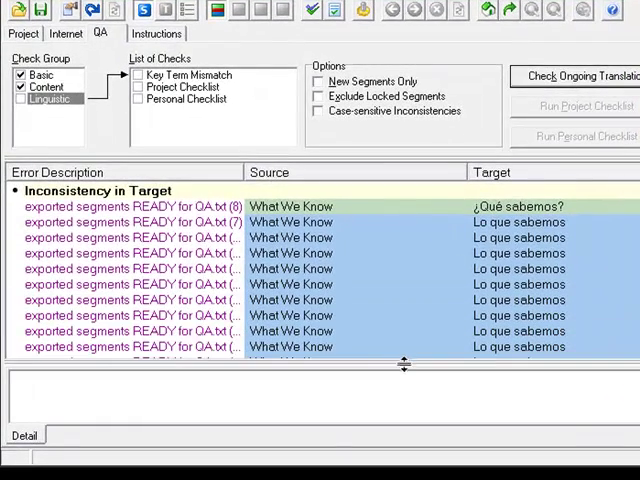
mouse_move(320, 337)
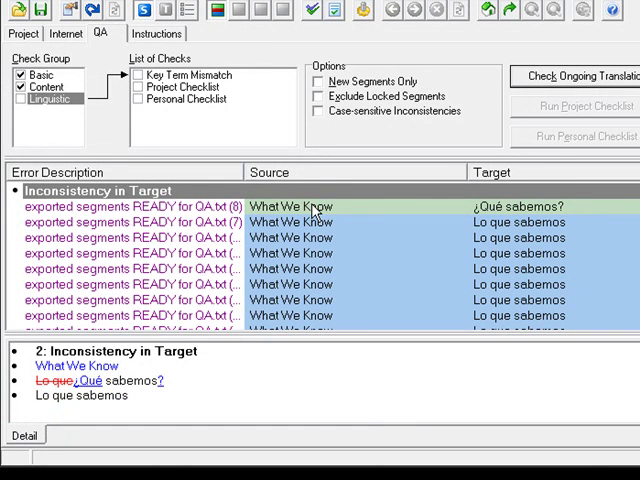
left_click(290, 207)
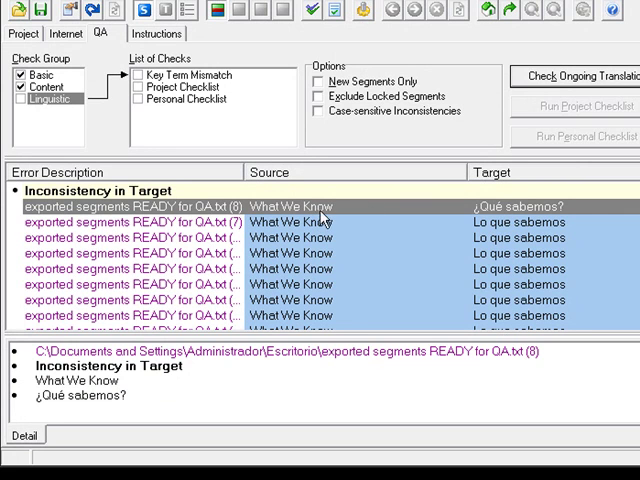
mouse_move(508, 208)
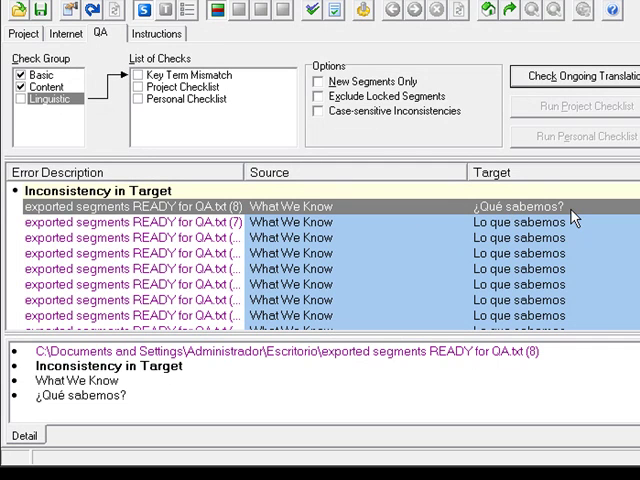
left_click(290, 222)
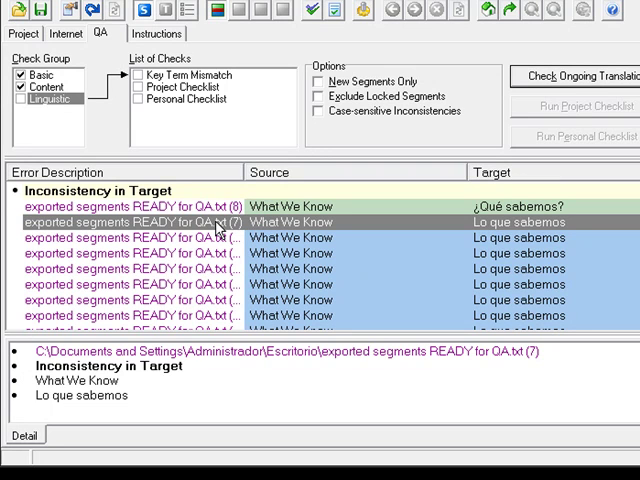
mouse_move(205, 232)
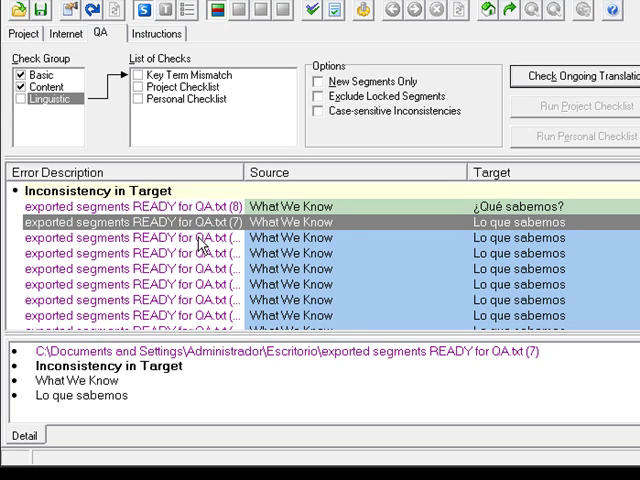
mouse_move(150, 407)
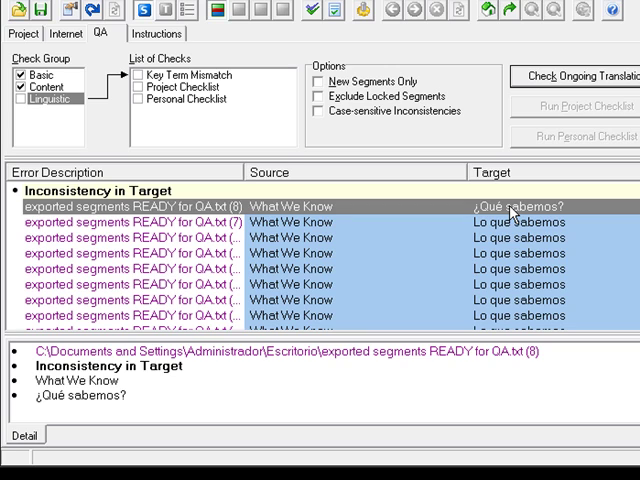
Inspect the Inconsistency in Source details for the 'What they Can Do' entry.
right_click(515, 206)
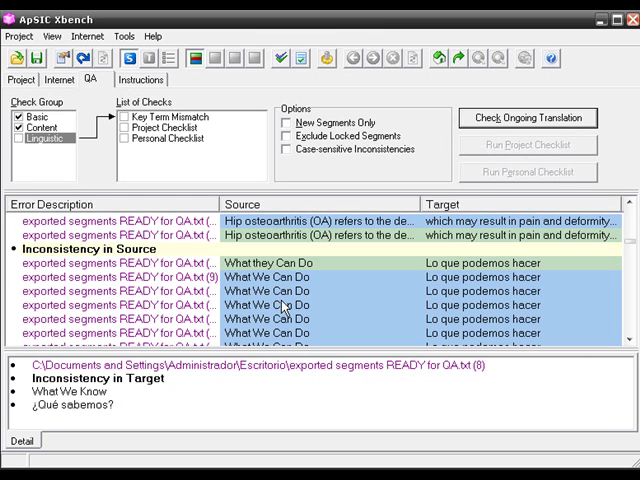
mouse_move(135, 253)
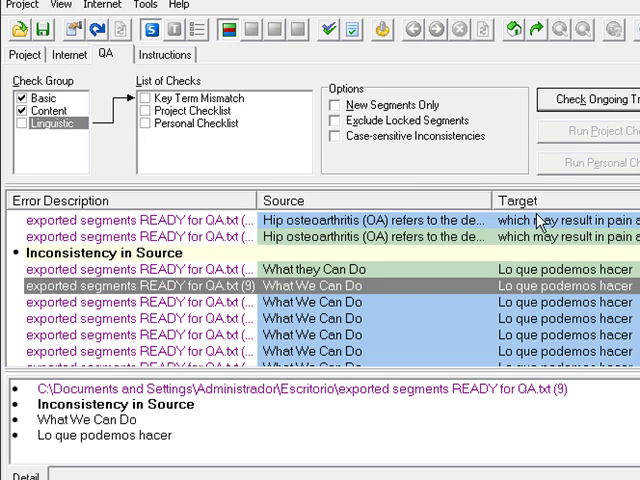
mouse_move(385, 305)
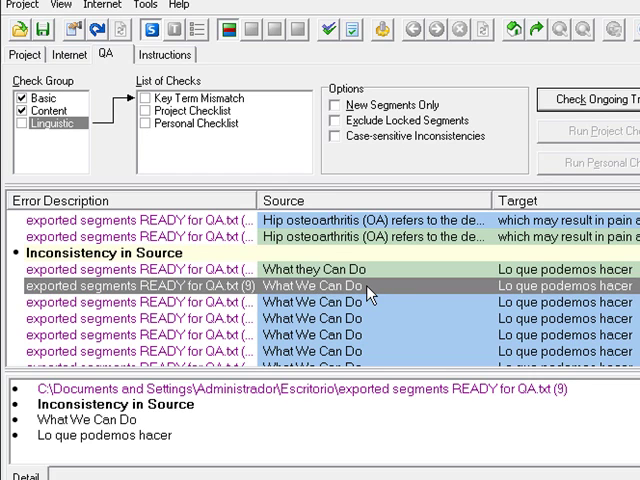
mouse_move(535, 290)
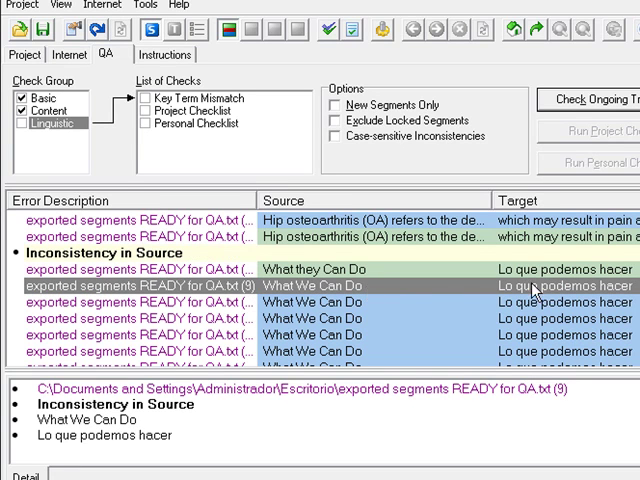
left_click(310, 269)
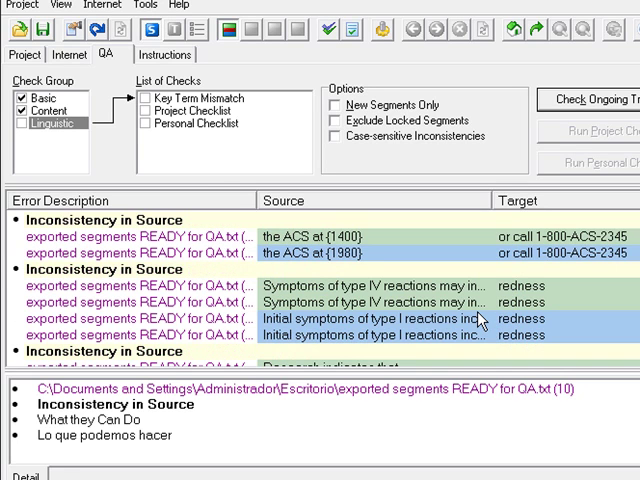
Scroll the QA results past more Inconsistency in Source groups to the repeated Female segments.
scroll("down", 3)
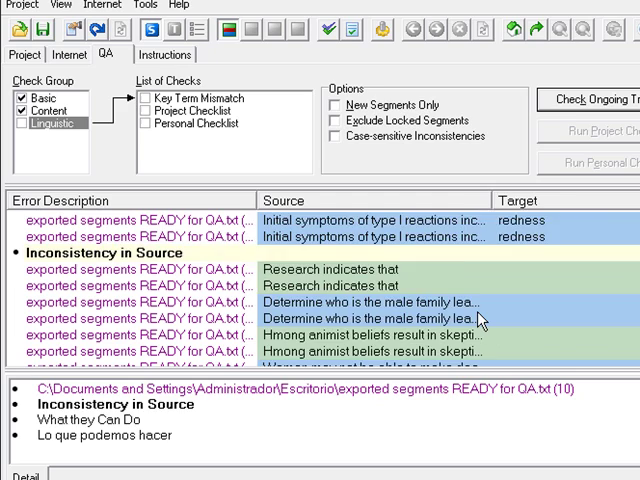
scroll("down", 3)
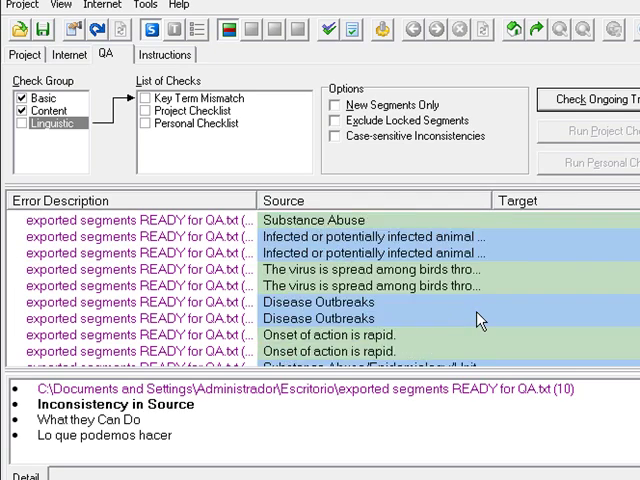
scroll("down", 3)
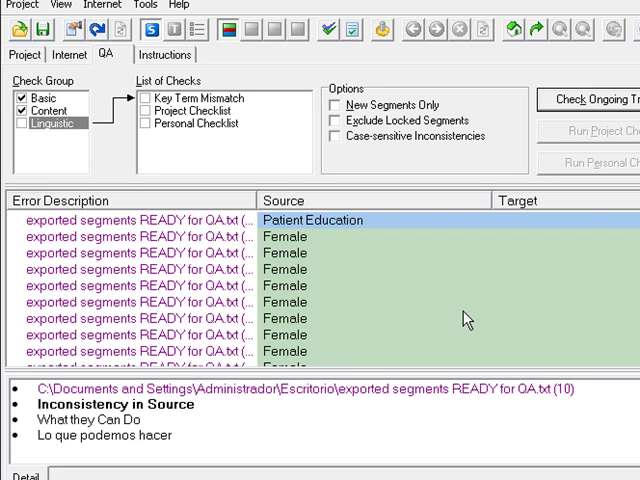
mouse_move(494, 256)
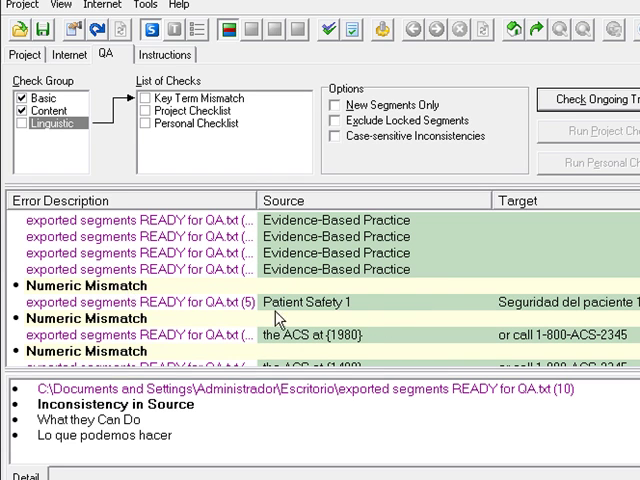
mouse_move(358, 308)
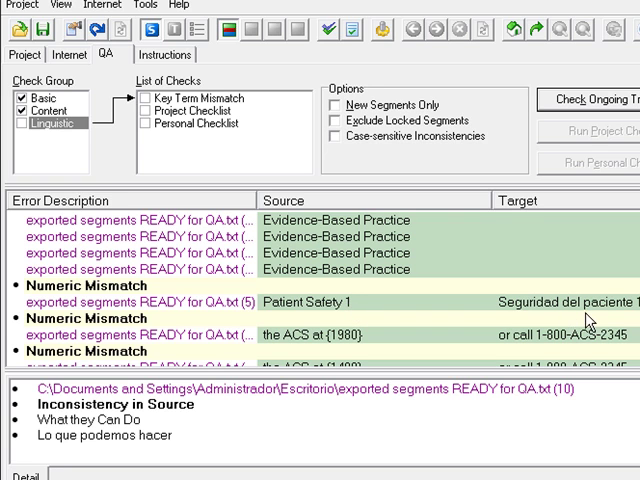
mouse_move(399, 306)
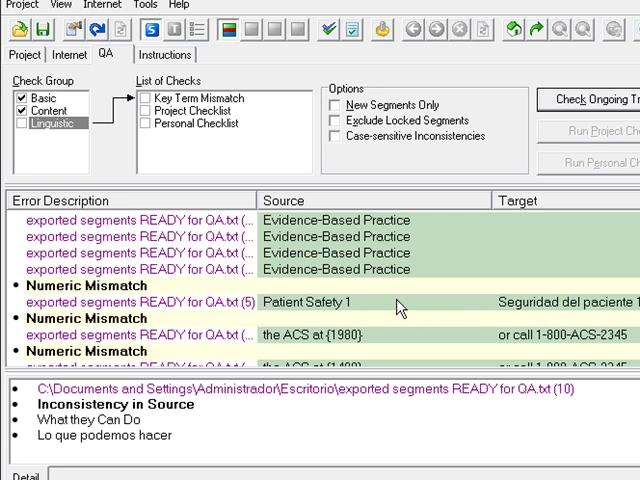
mouse_move(430, 316)
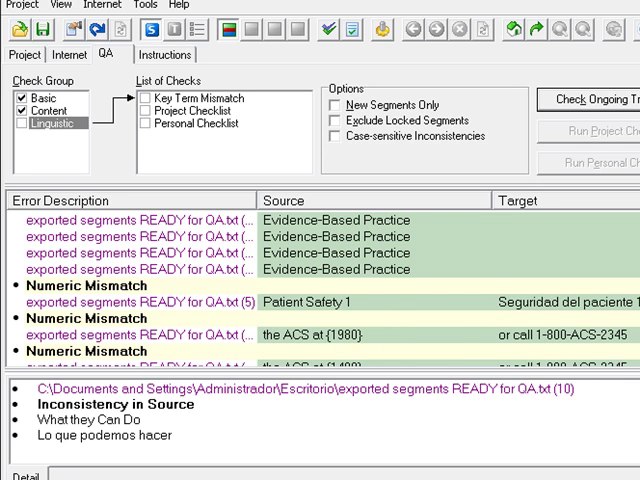
Scroll to the Numeric Mismatch entry for the stroke walking-ability segment.
scroll("down", 3)
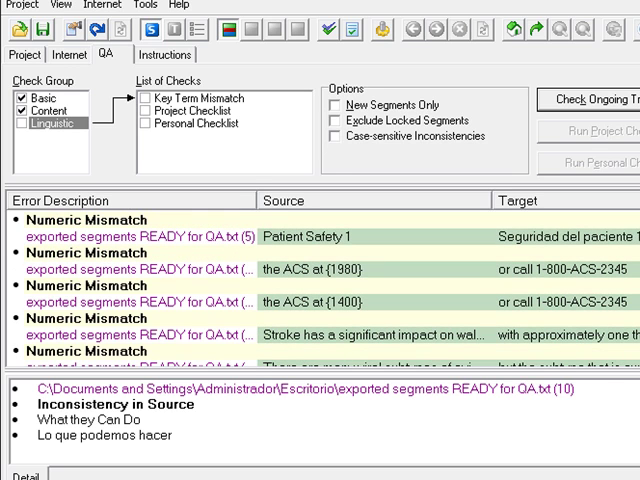
scroll("down", 3)
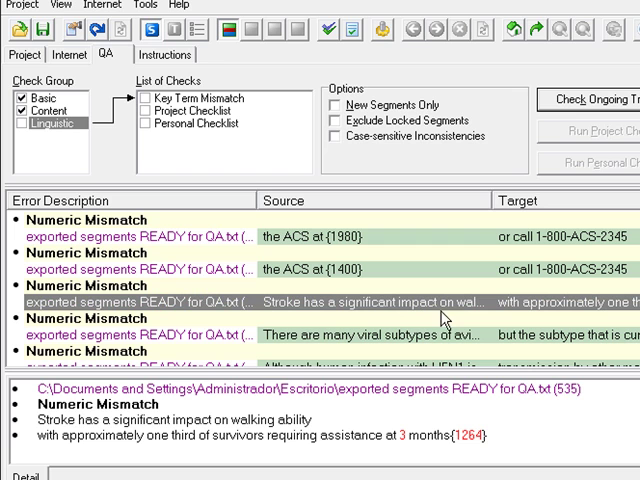
mouse_move(444, 321)
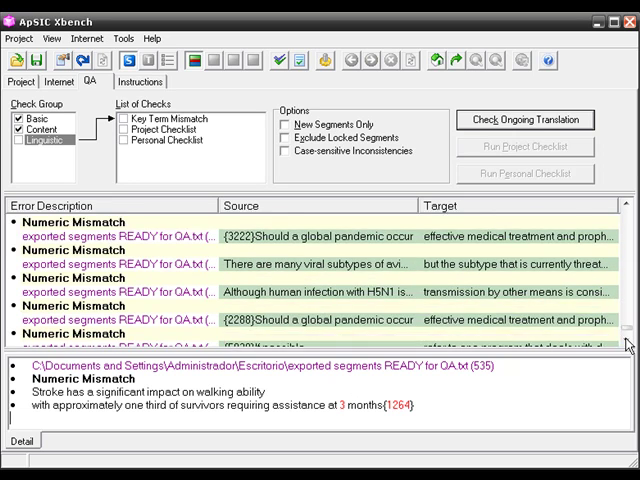
Scroll down to the Target same as Source results and show details for Outcomes (Health Care).
scroll("down", 3)
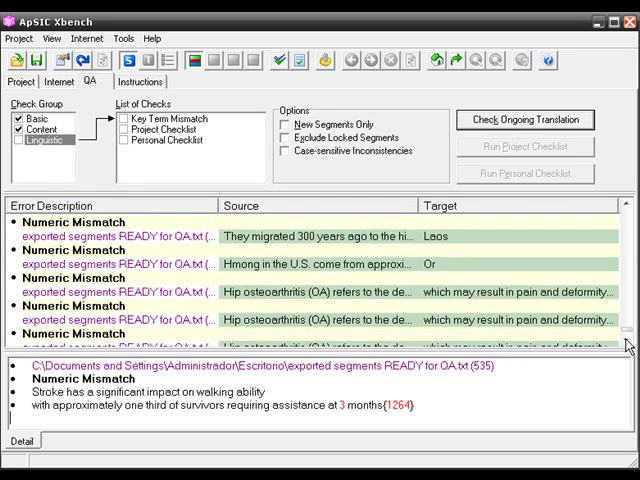
scroll("down", 3)
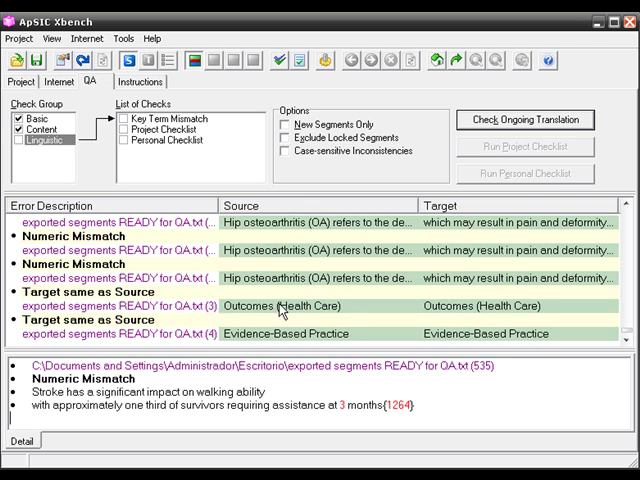
left_click(100, 291)
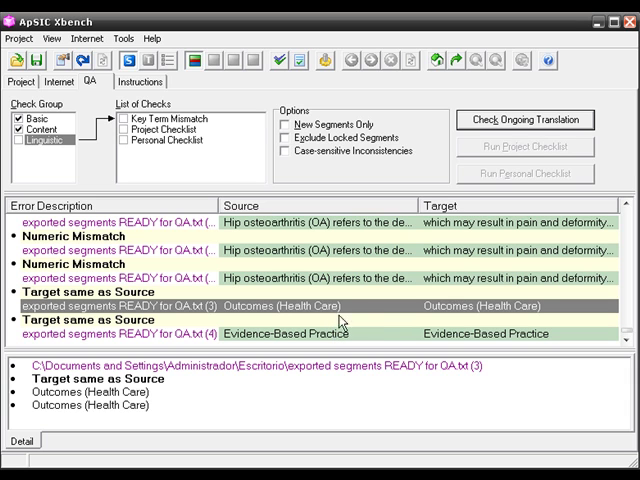
mouse_move(495, 325)
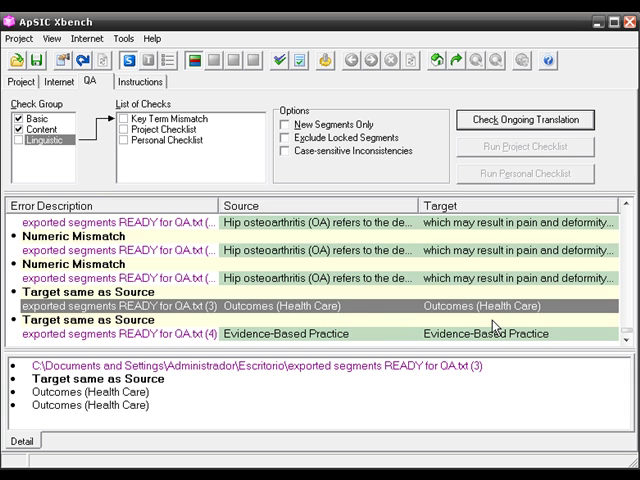
mouse_move(493, 325)
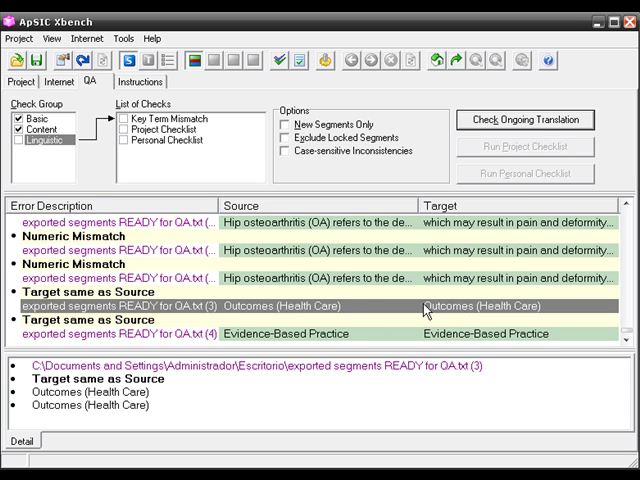
mouse_move(360, 318)
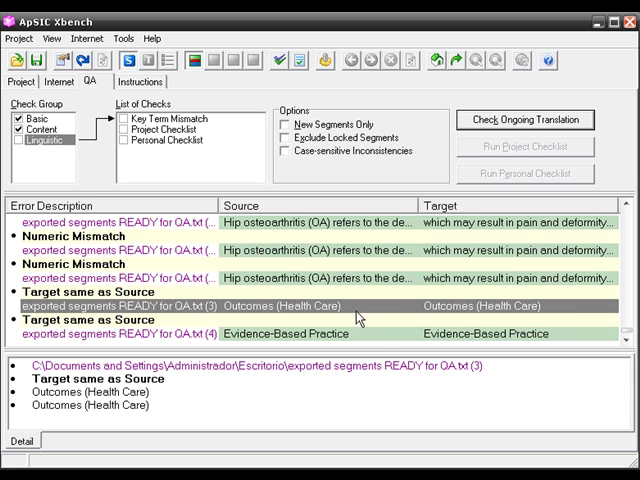